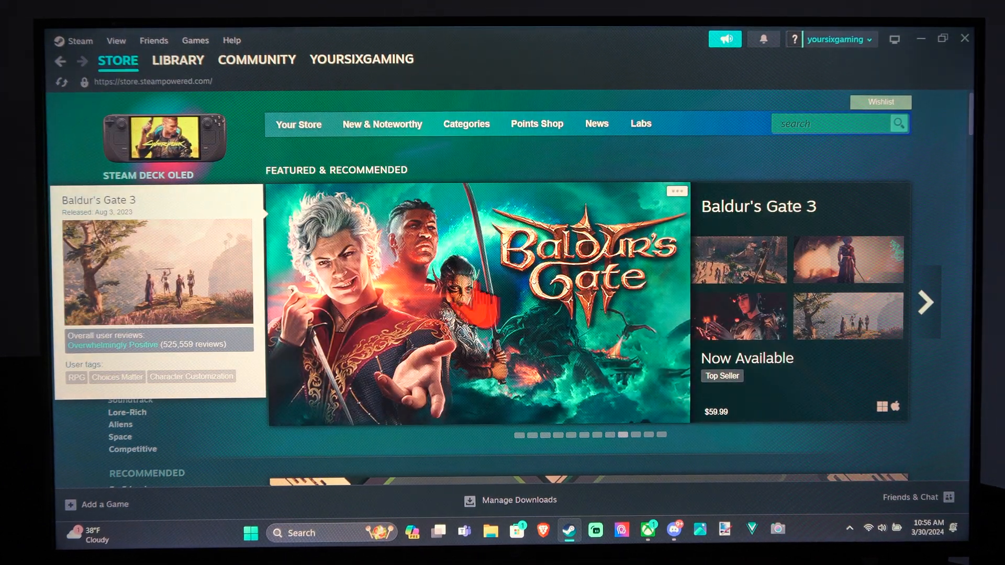
Step: Go to the Library, select Halo Infinite and bring up its context menu
click(177, 59)
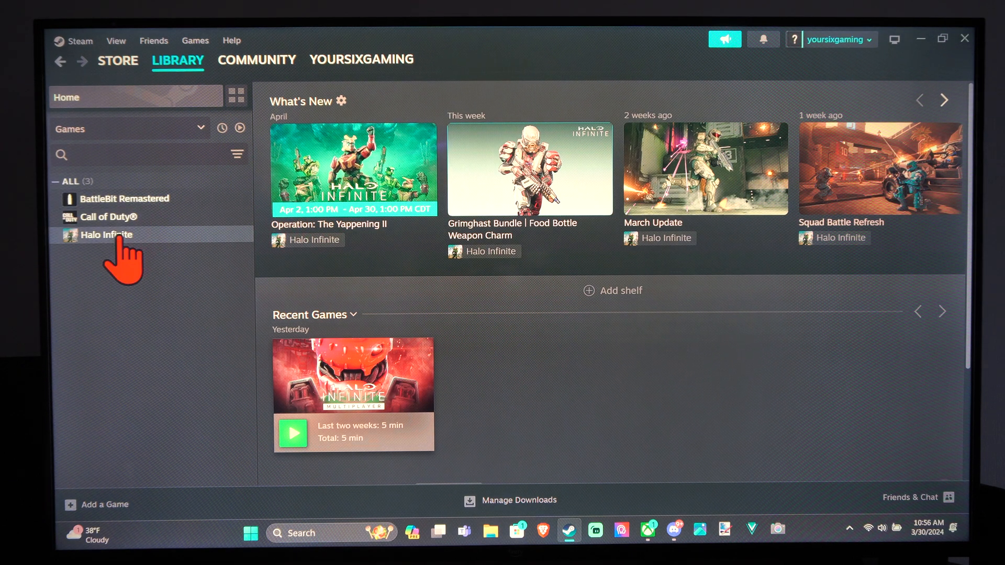
click(107, 235)
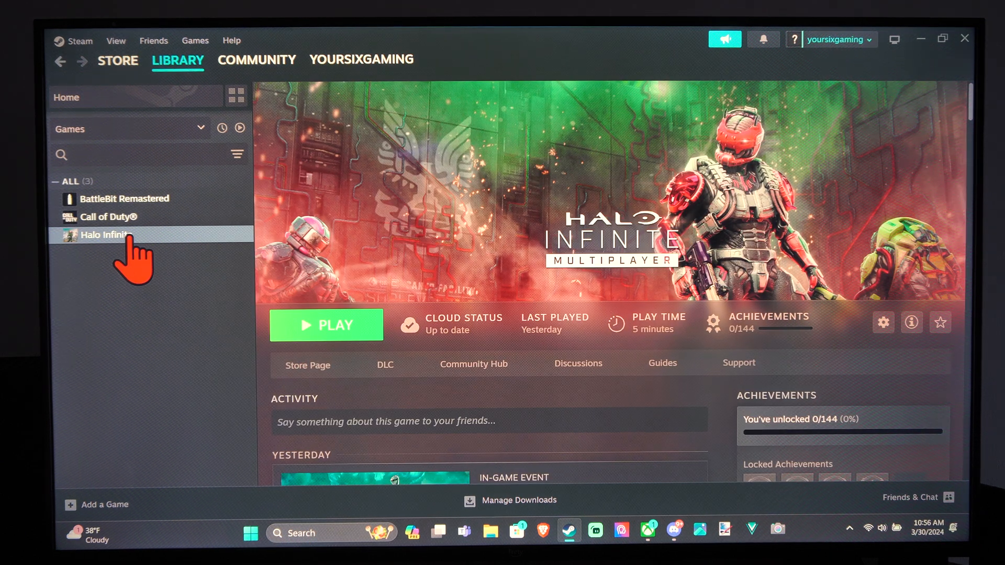
right_click(104, 235)
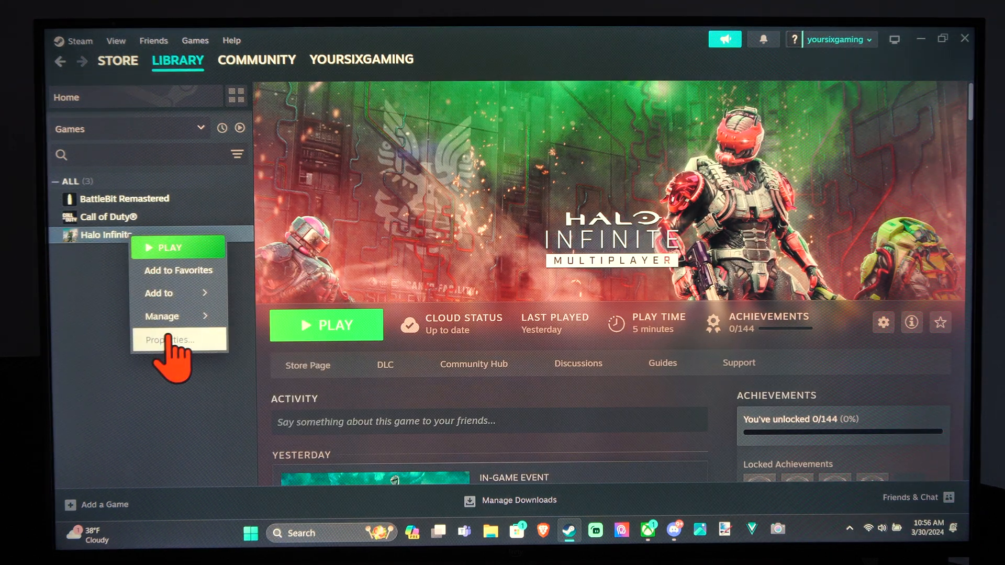
Step: View Halo Infinite's Properties DLC list showing Multiplayer High-Res Textures (16.4 GB) ticked
click(170, 339)
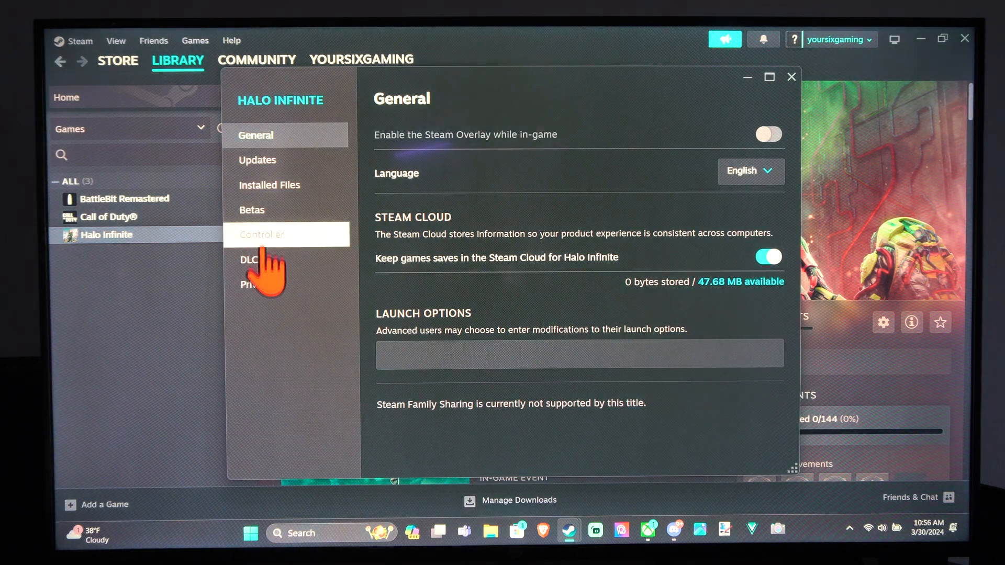
click(250, 259)
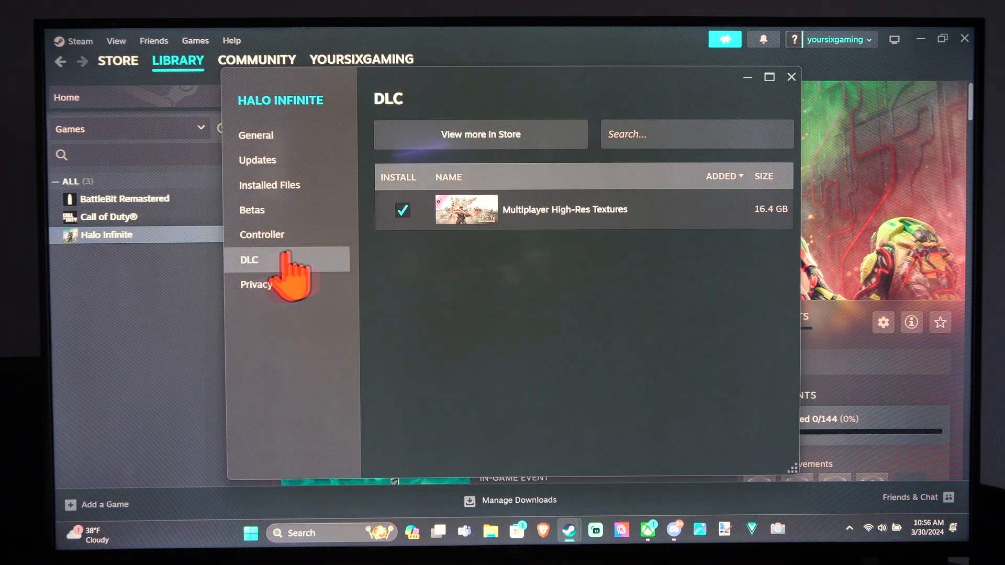
mouse_move(527, 214)
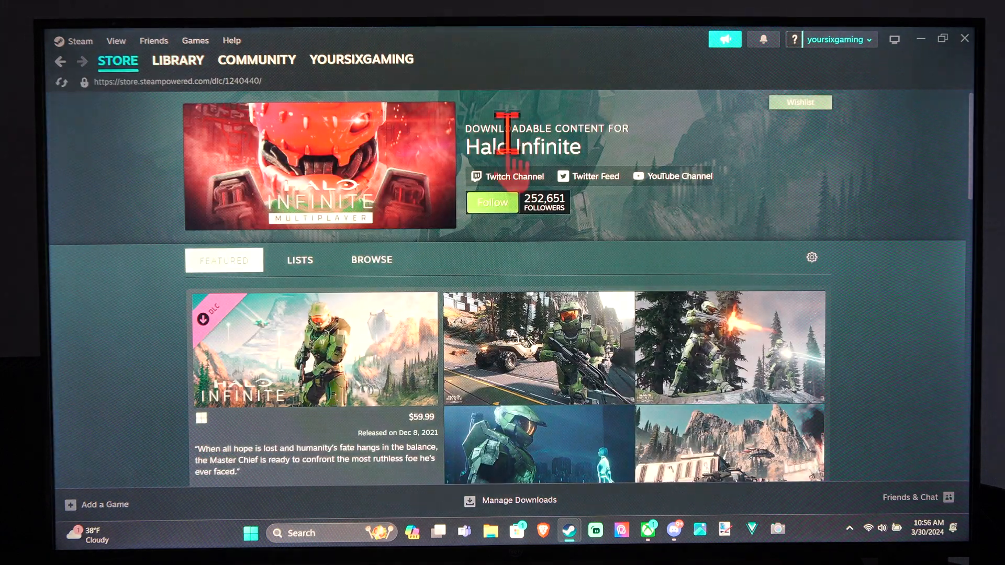
Step: Browse down the Halo Infinite DLC store page and view an item there
scroll(down, 3)
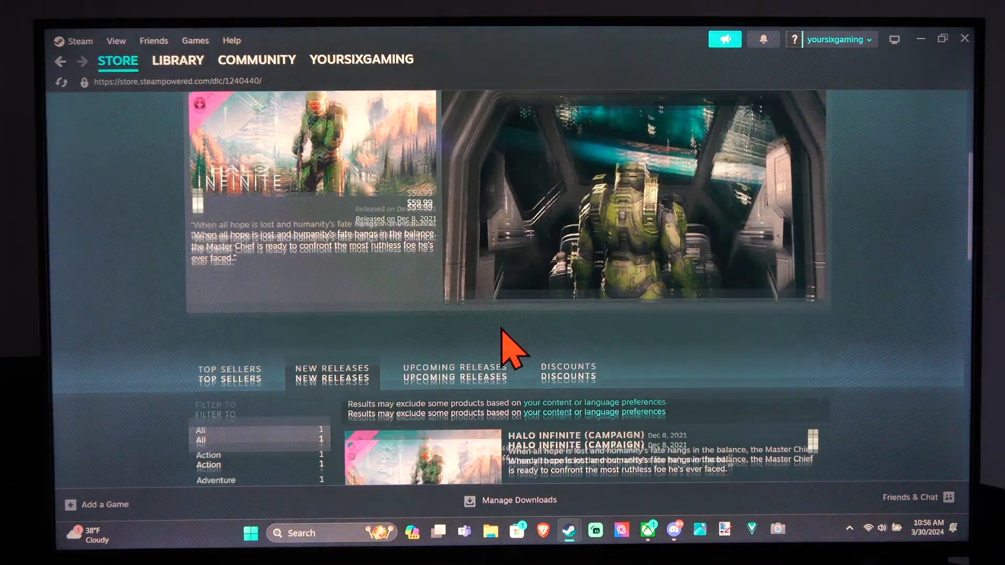
scroll(down, 3)
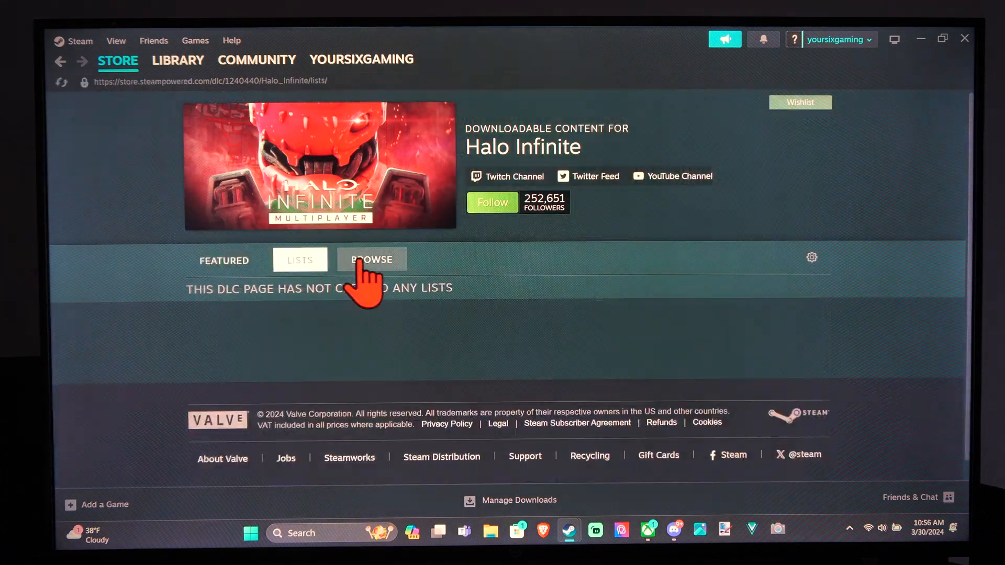
click(371, 260)
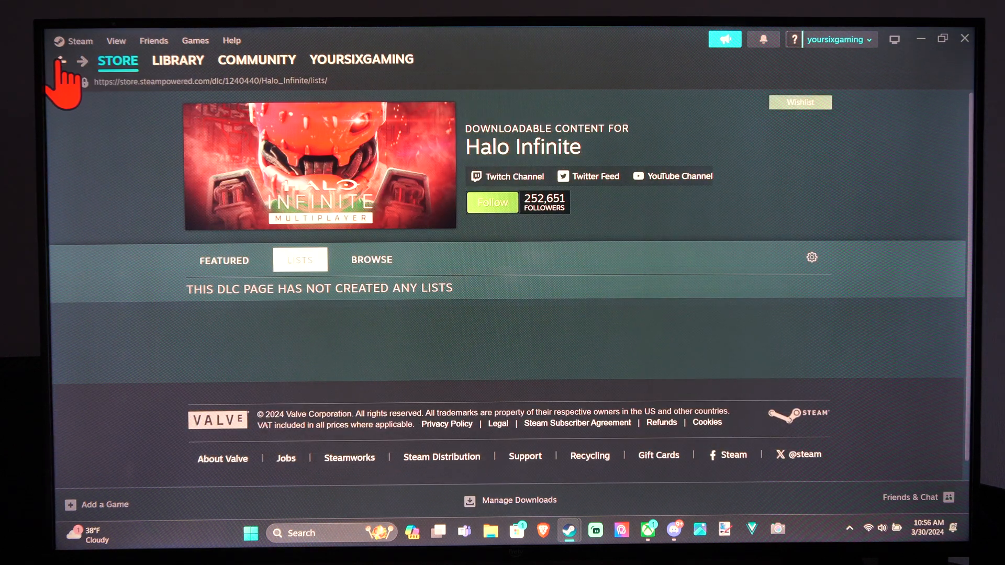
Step: Navigate back to the Library and bring up BattleBit Remastered's context menu
click(59, 61)
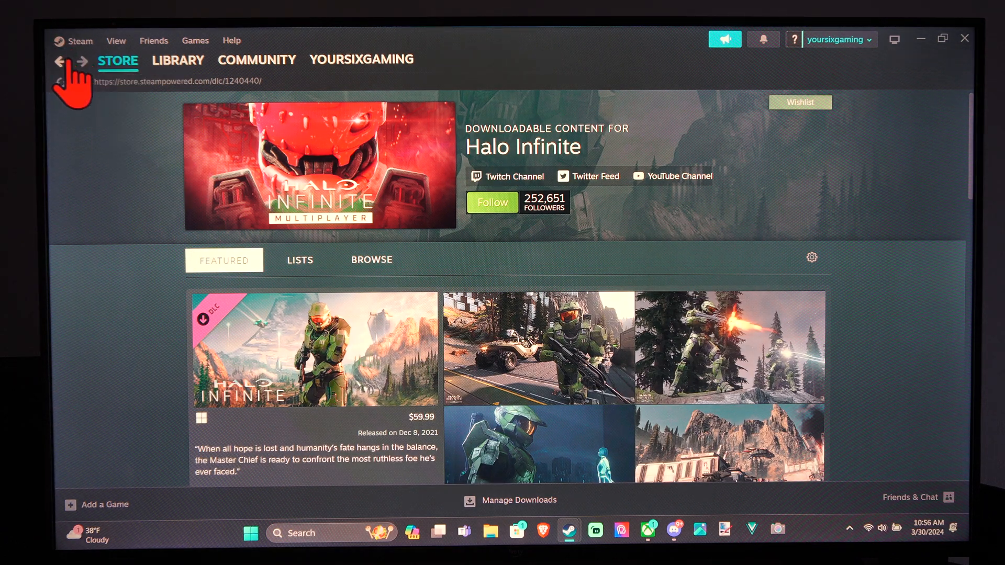
click(178, 61)
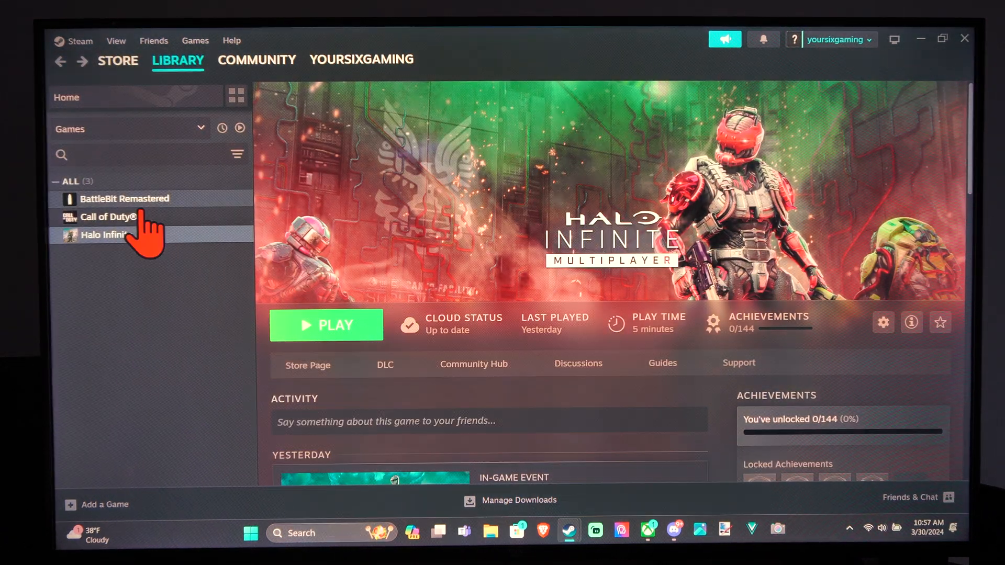
right_click(125, 199)
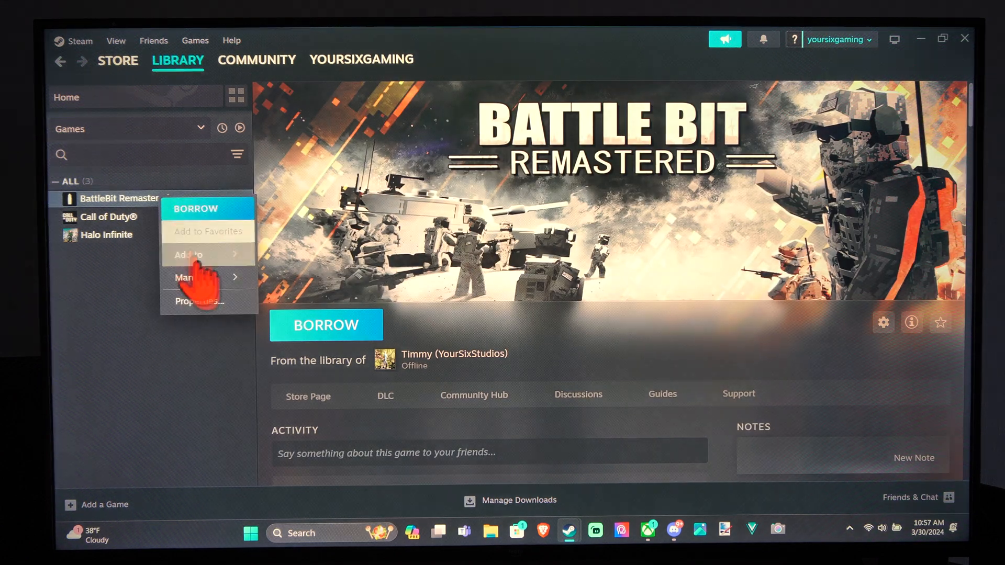
Step: View BattleBit Remastered's Properties on General, whose section list has no DLC entry
click(199, 301)
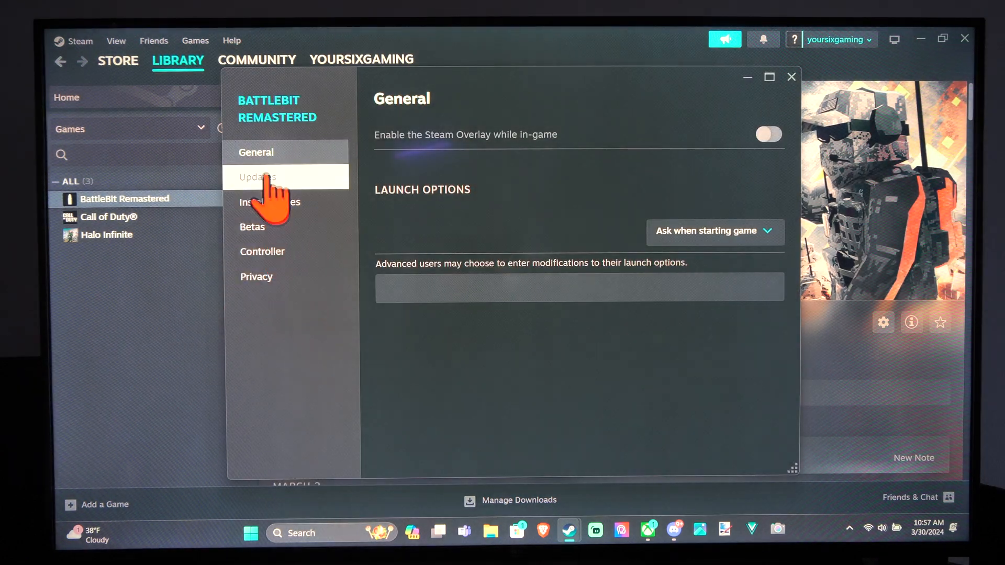
mouse_move(287, 251)
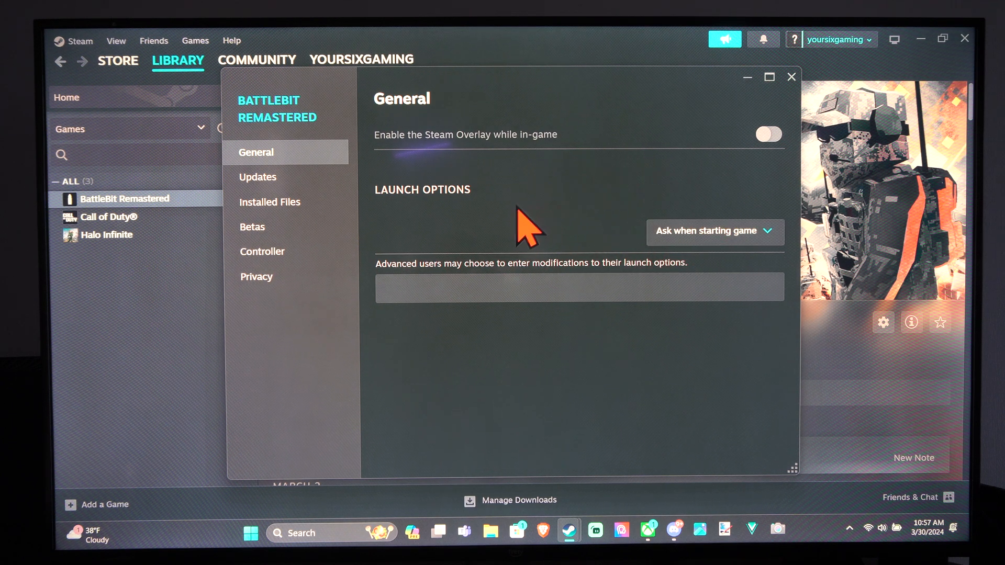
mouse_move(407, 228)
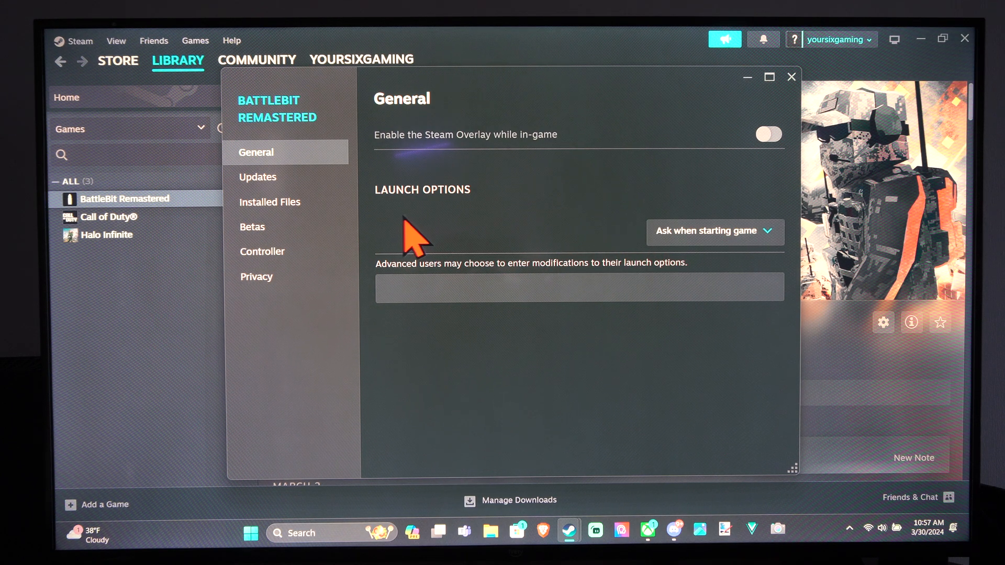